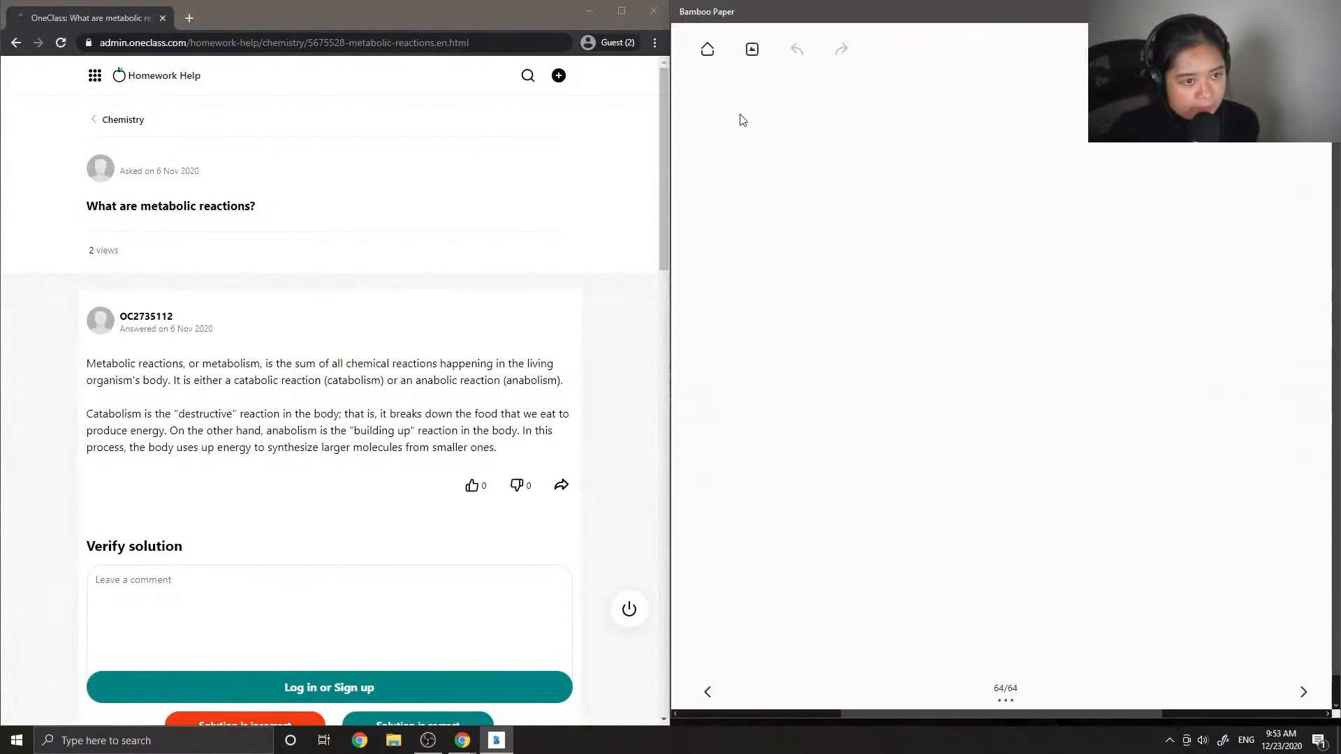
Step: Handwrite the heading "3)" and "metabolic rxns →" in black ink
left_click_drag(689, 98, 722, 120)
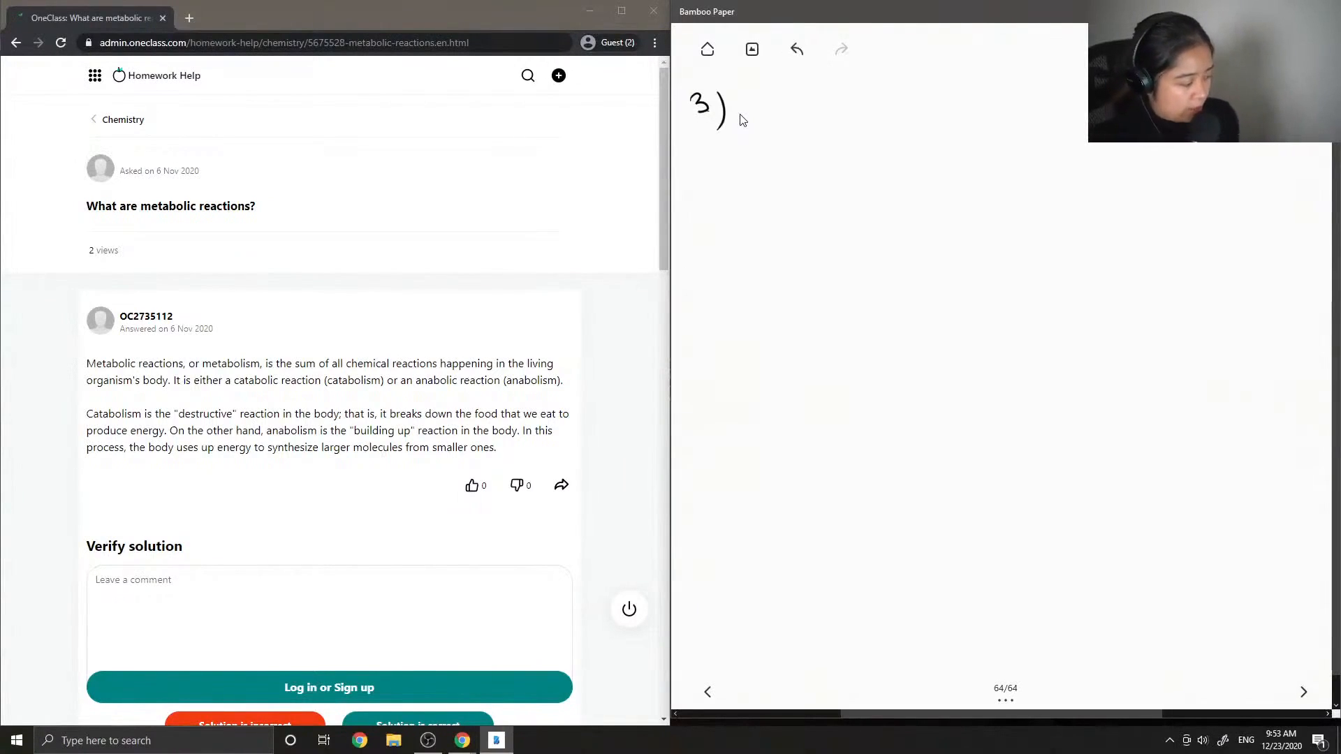
left_click_drag(685, 158, 697, 171)
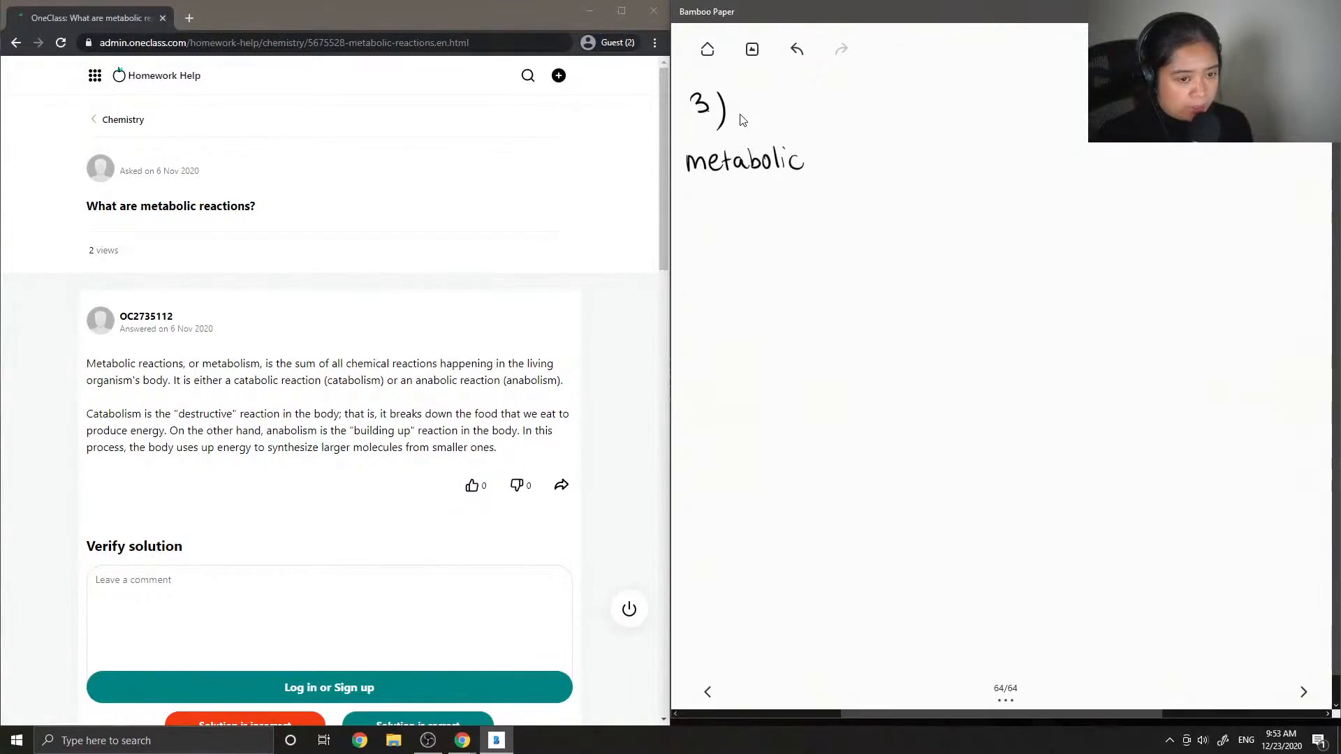
left_click_drag(823, 149, 823, 170)
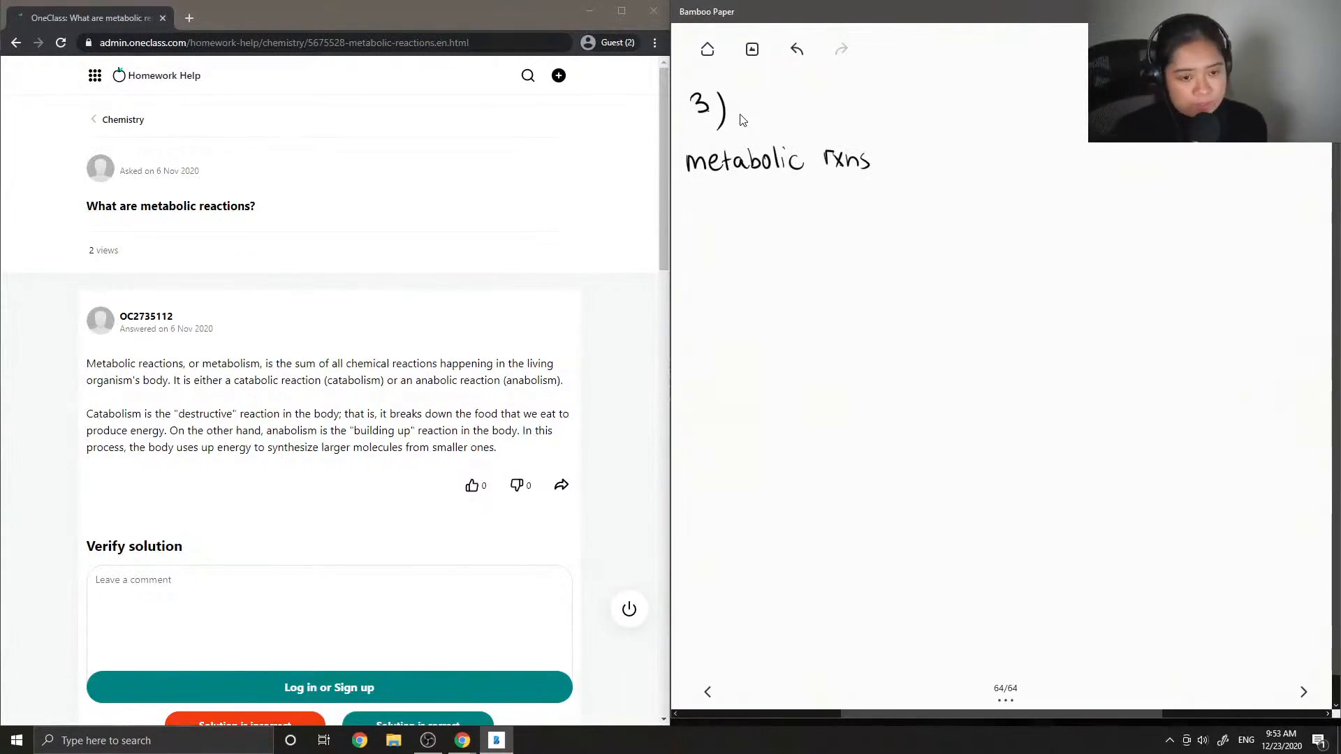
left_click_drag(877, 159, 898, 159)
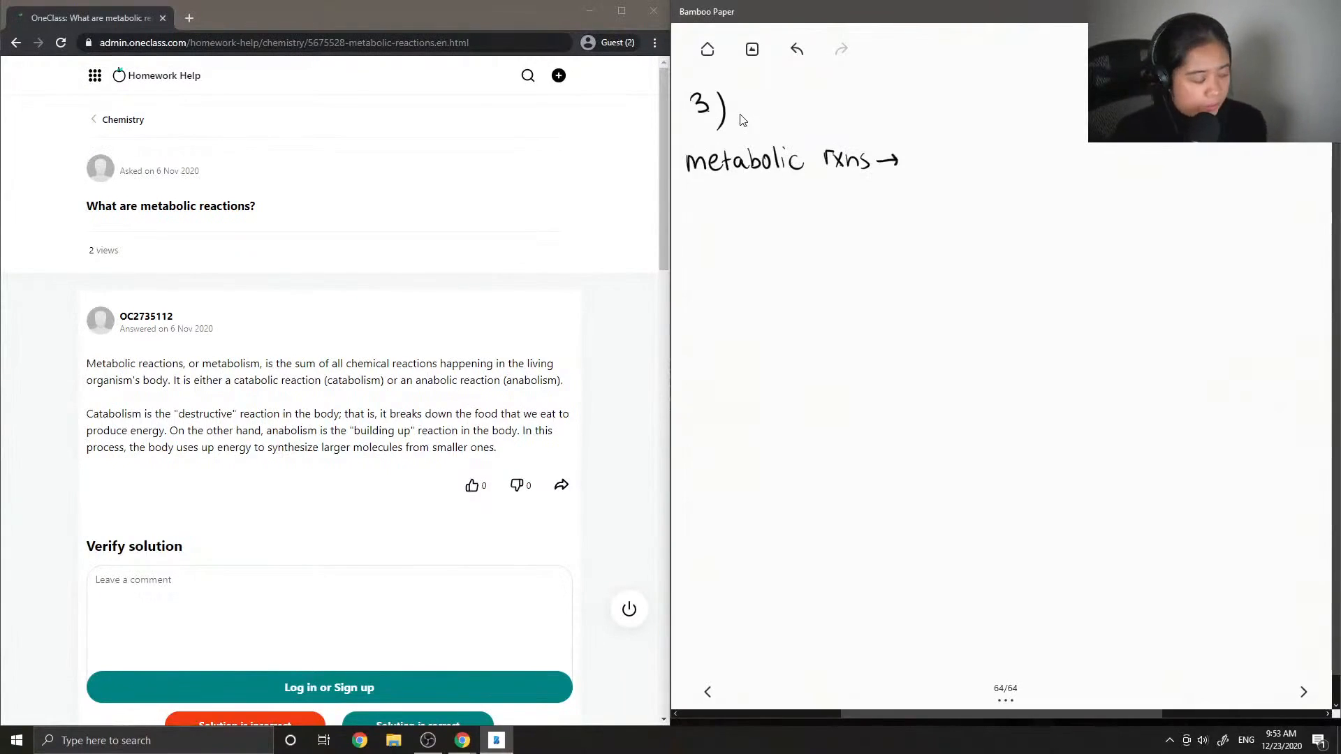
Step: Begin point 1 with "① catabolic rxns" in black
left_click_drag(693, 189, 695, 212)
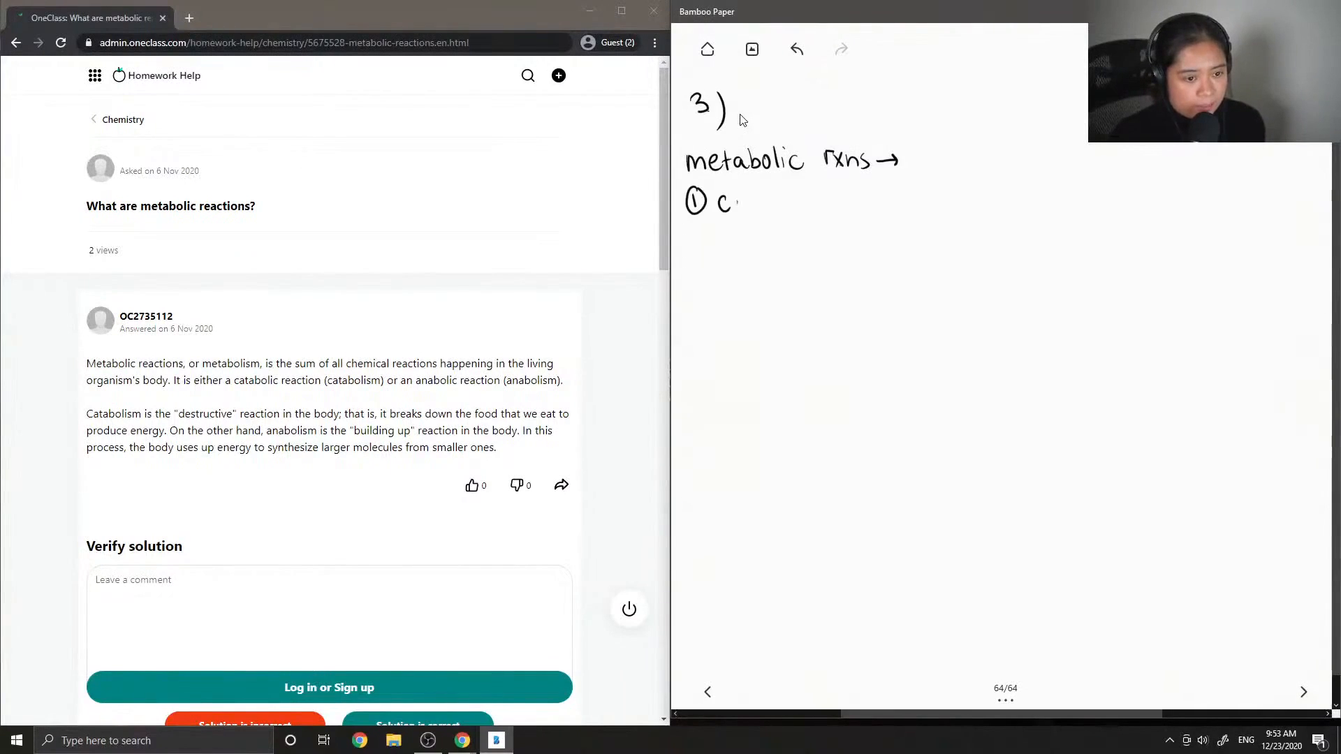
type("atabolic rxns")
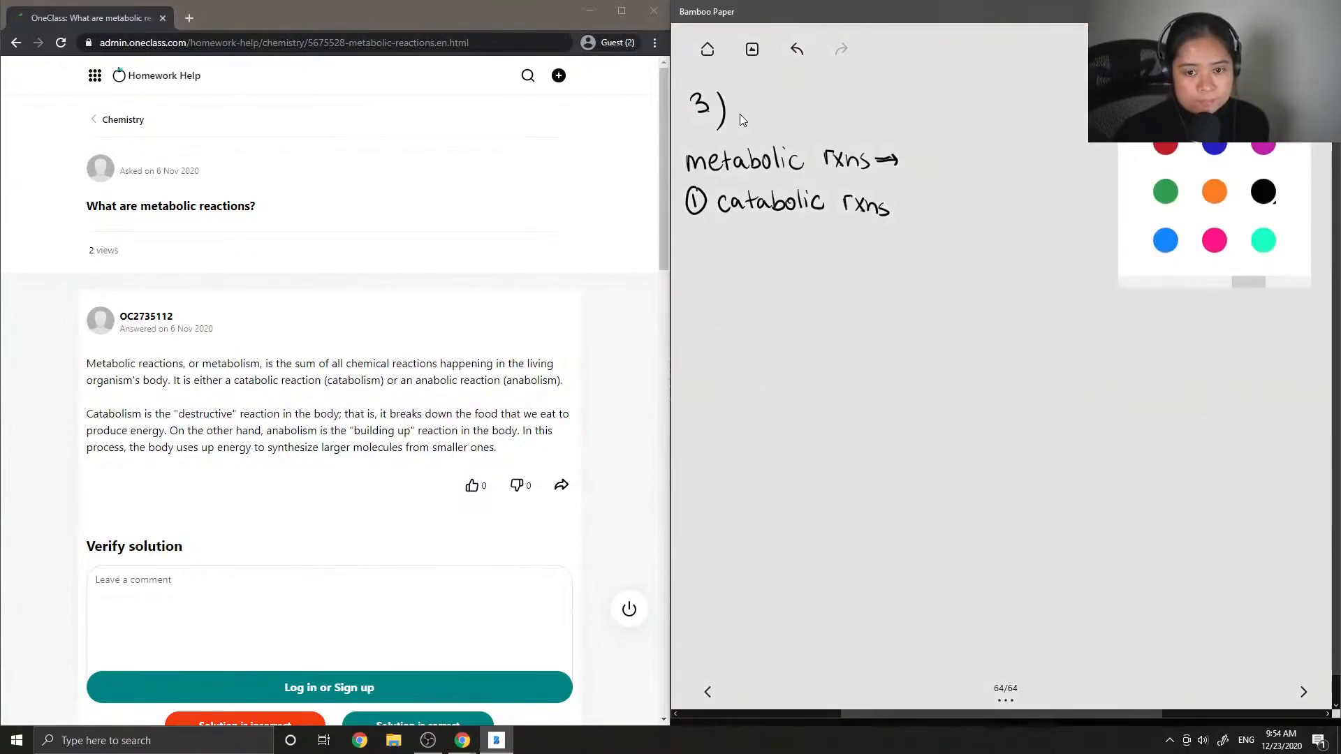
Step: Underline "catabolic rxns" in blue and define it as "breakdown of food to obtain energy"
left_click_drag(722, 218, 898, 215)
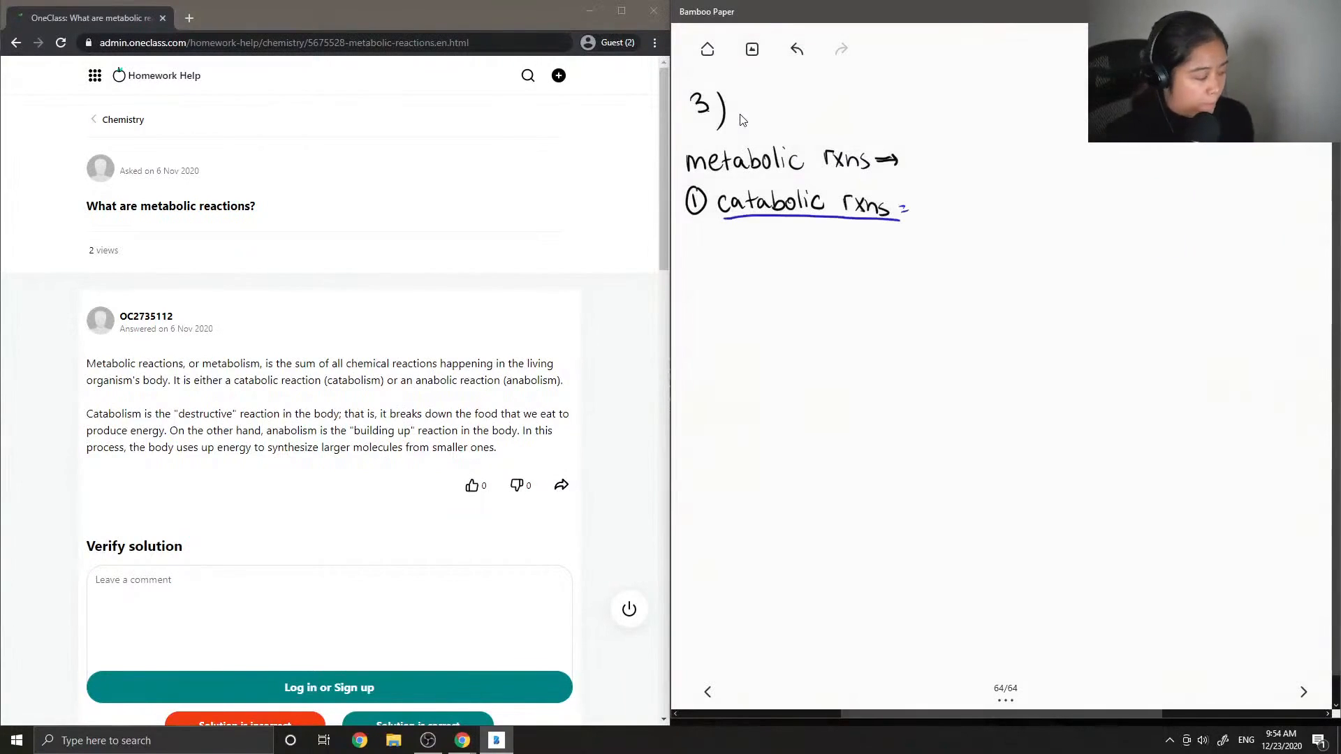
left_click_drag(919, 210, 927, 201)
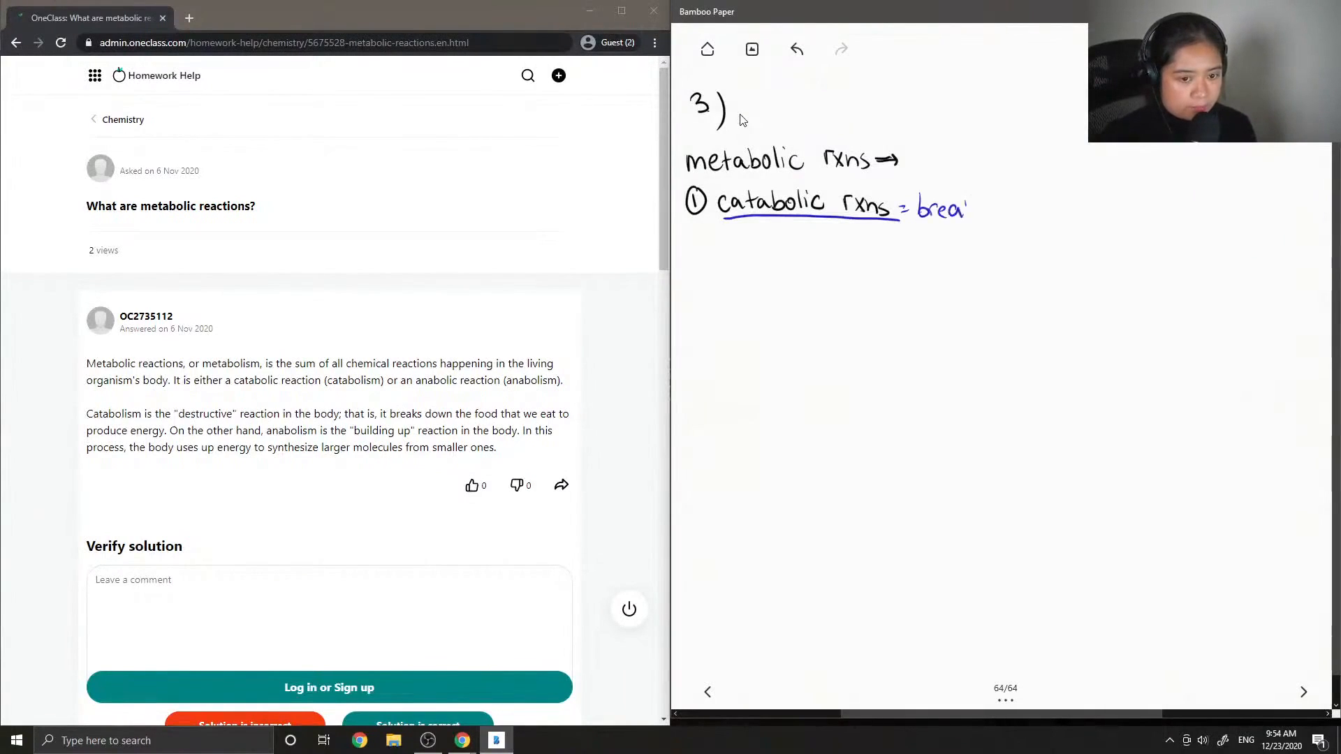
left_click_drag(967, 208, 1008, 209)
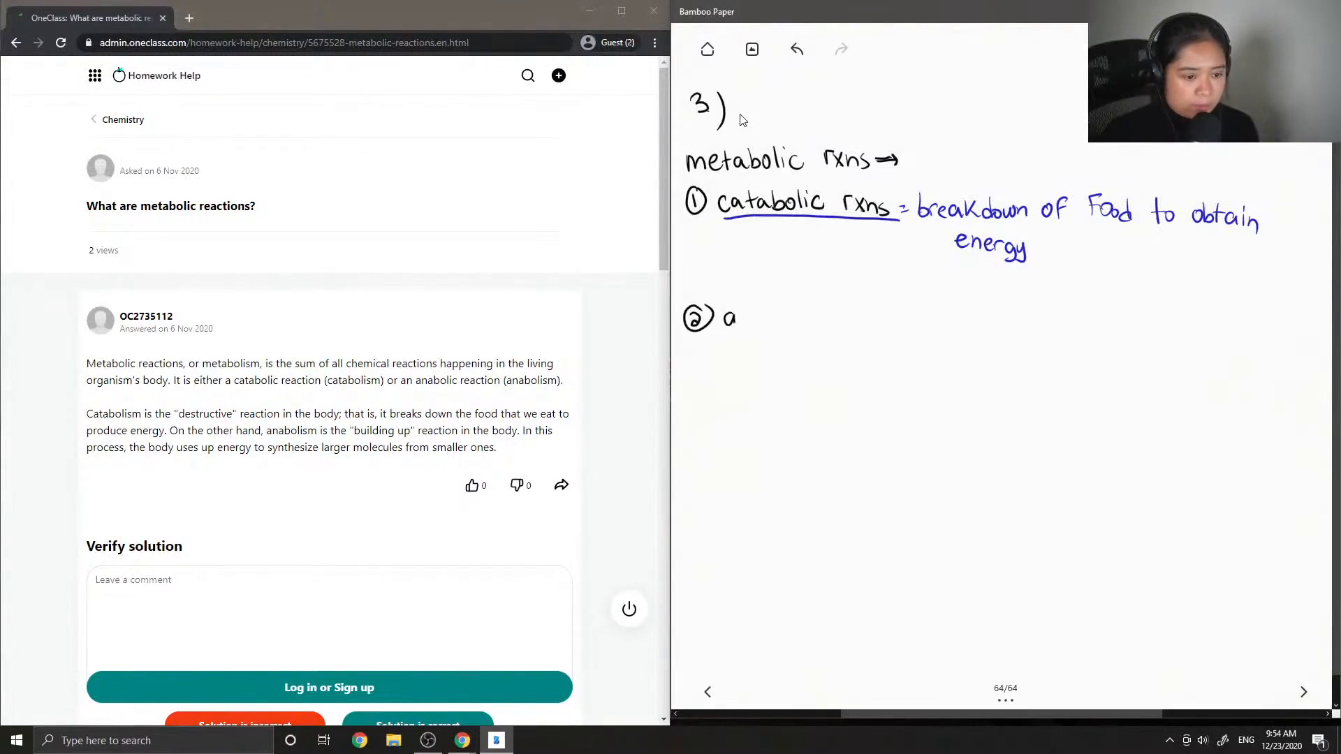
Step: Finish "anabolic rxns" and underline it in red
type("nabolic rxns")
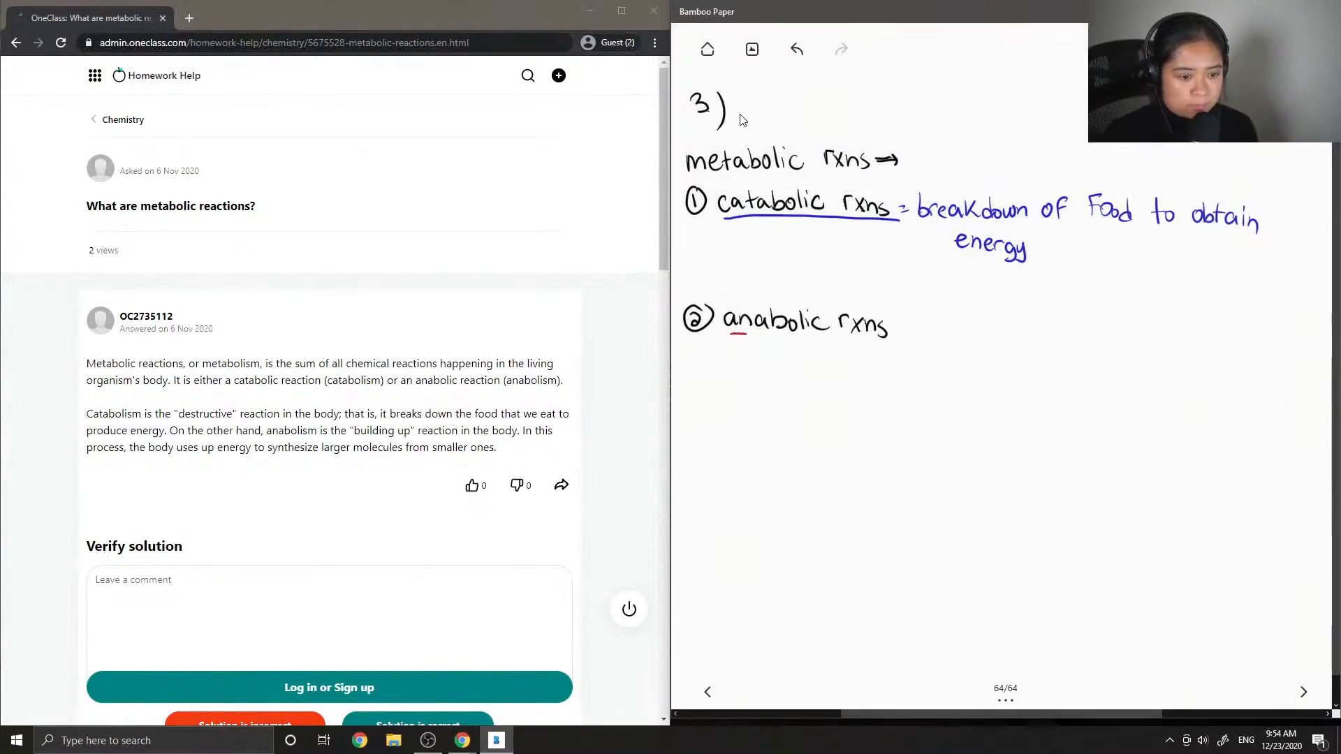
left_click_drag(731, 334, 890, 330)
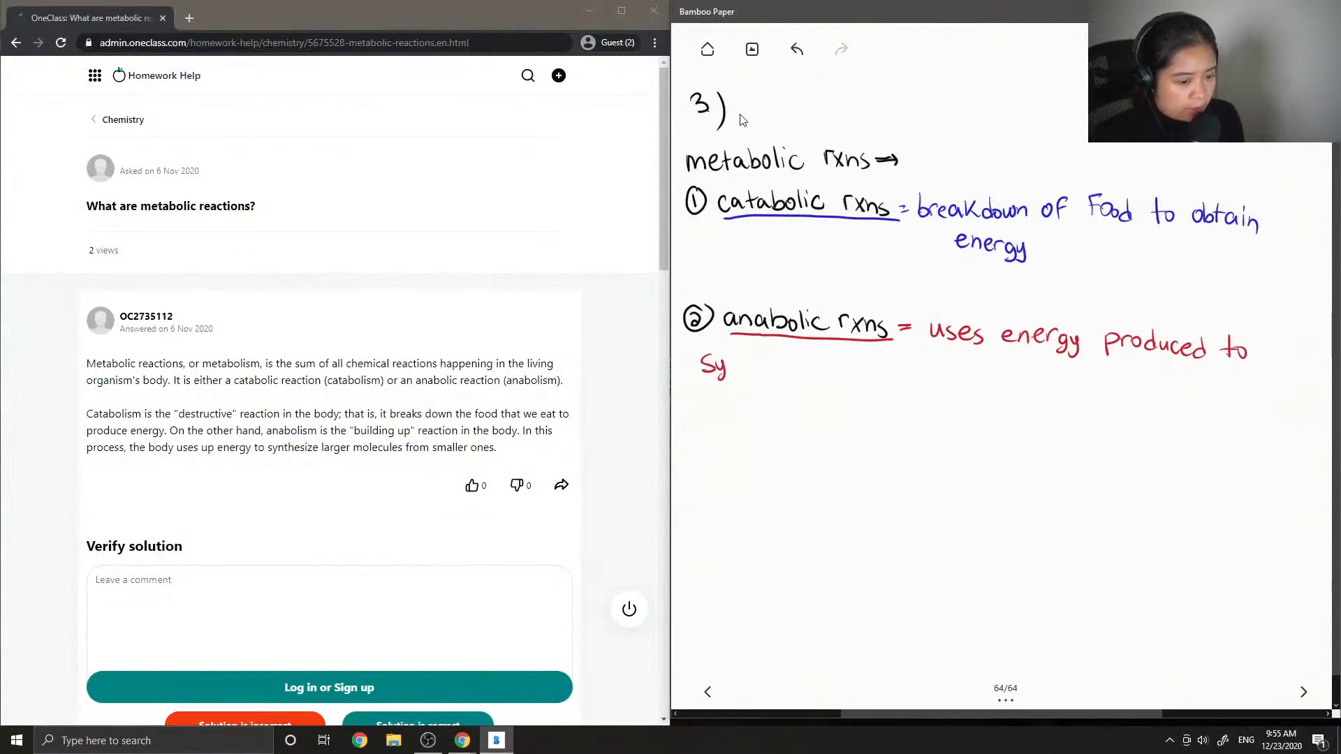
Step: Write the red definition: using energy to synthesize larger molecules from smaller ones
left_click_drag(727, 368, 774, 368)
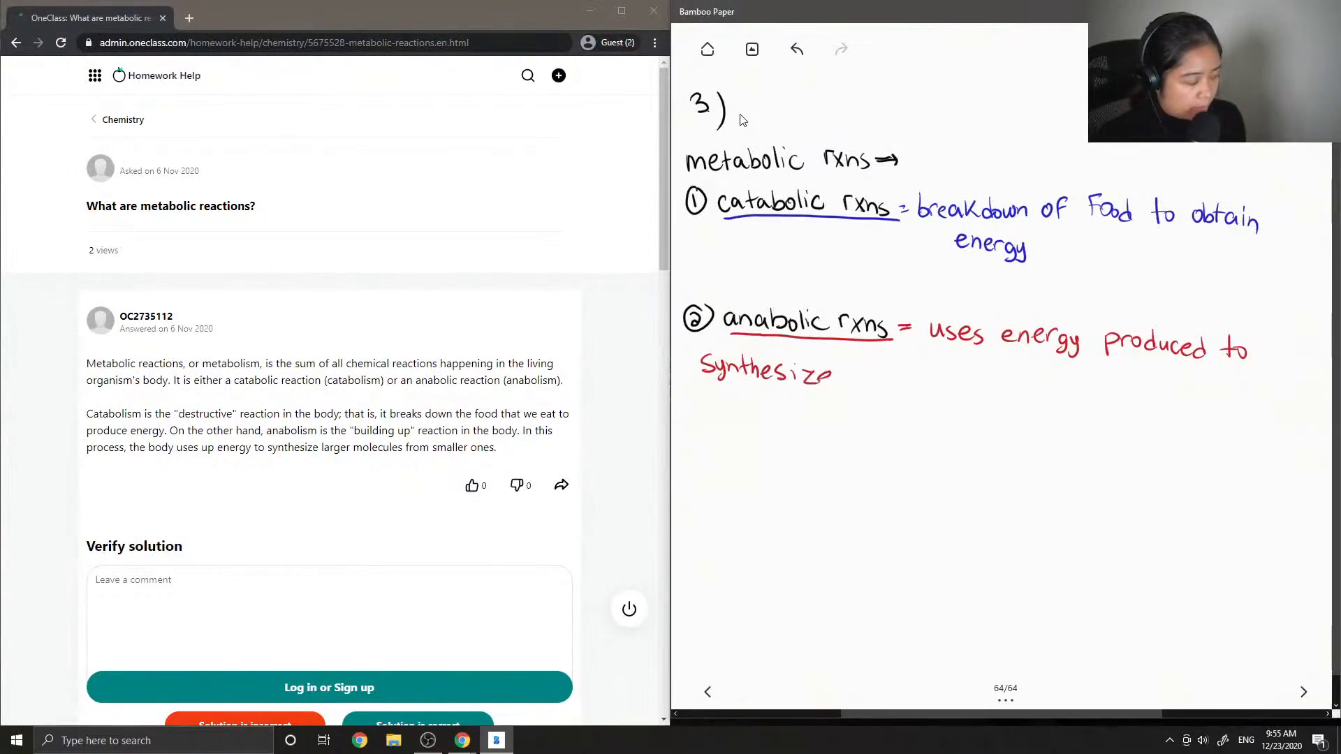
left_click_drag(855, 379, 868, 376)
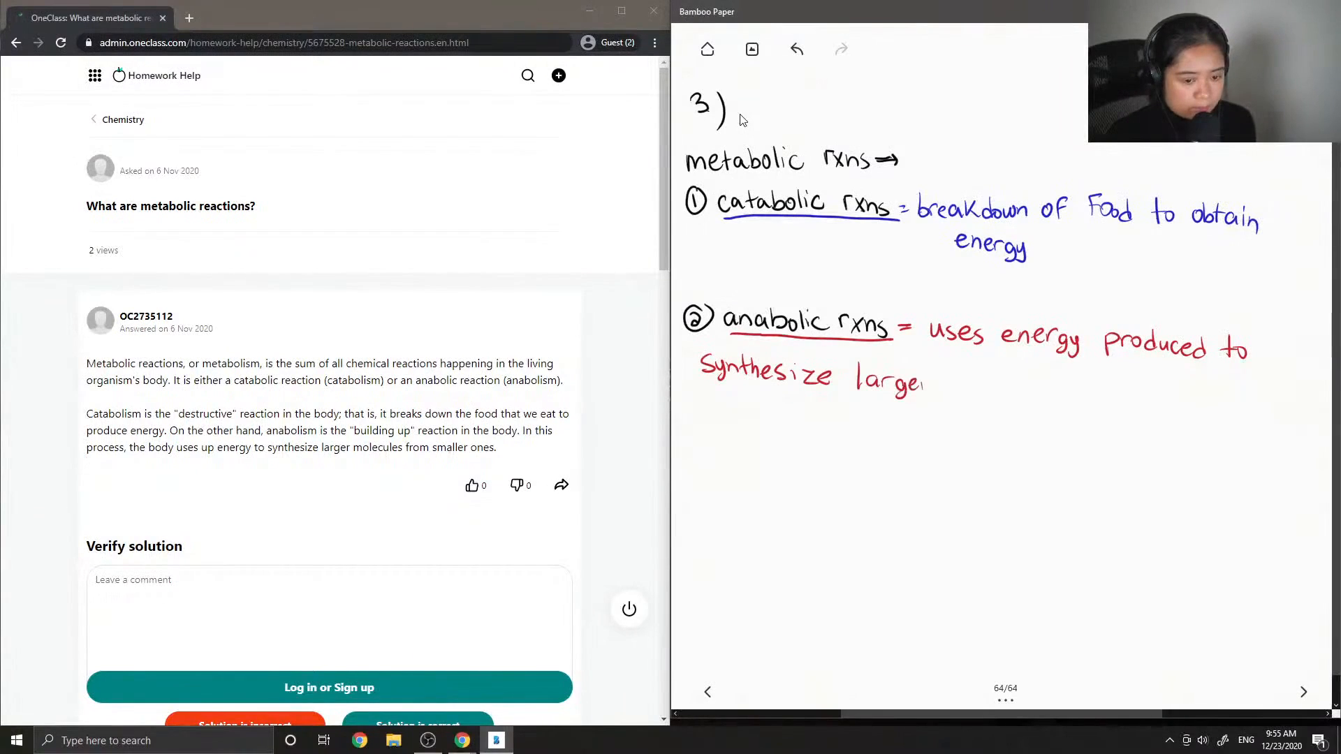
type("molecul")
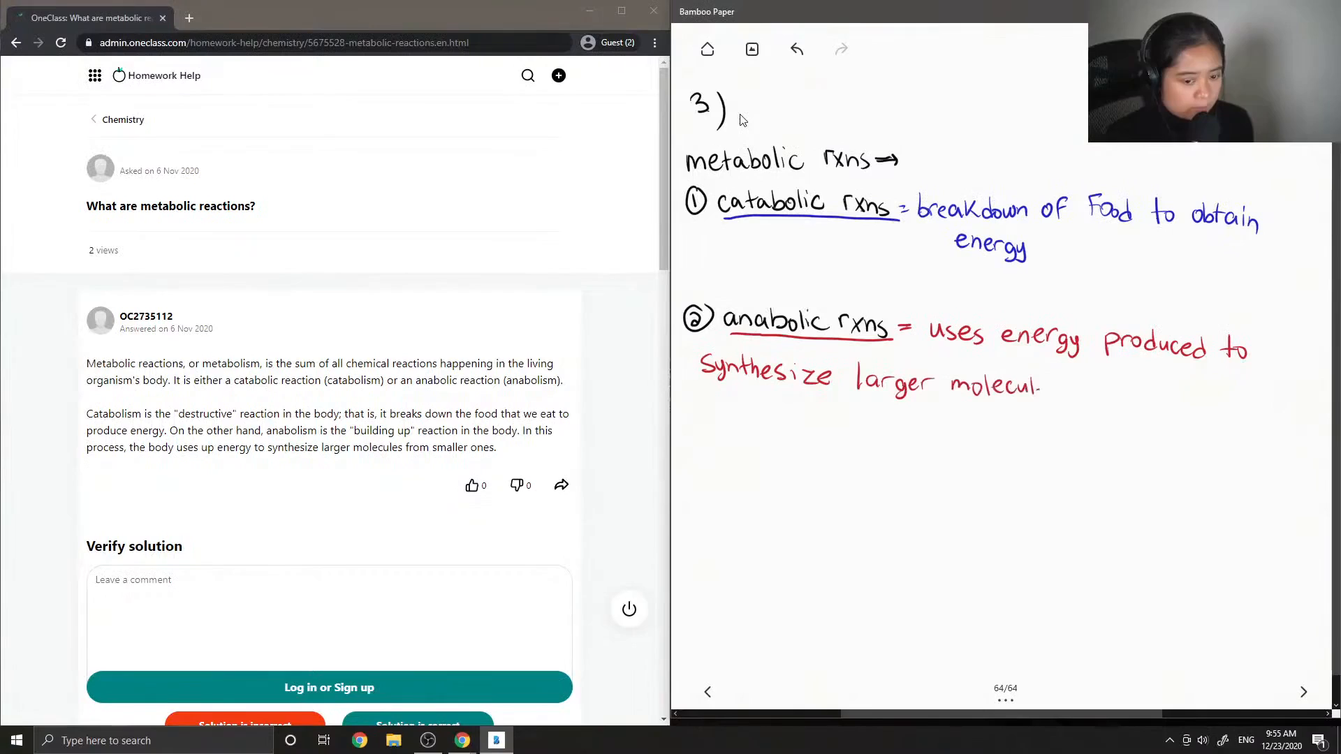
left_click_drag(1043, 386, 1104, 398)
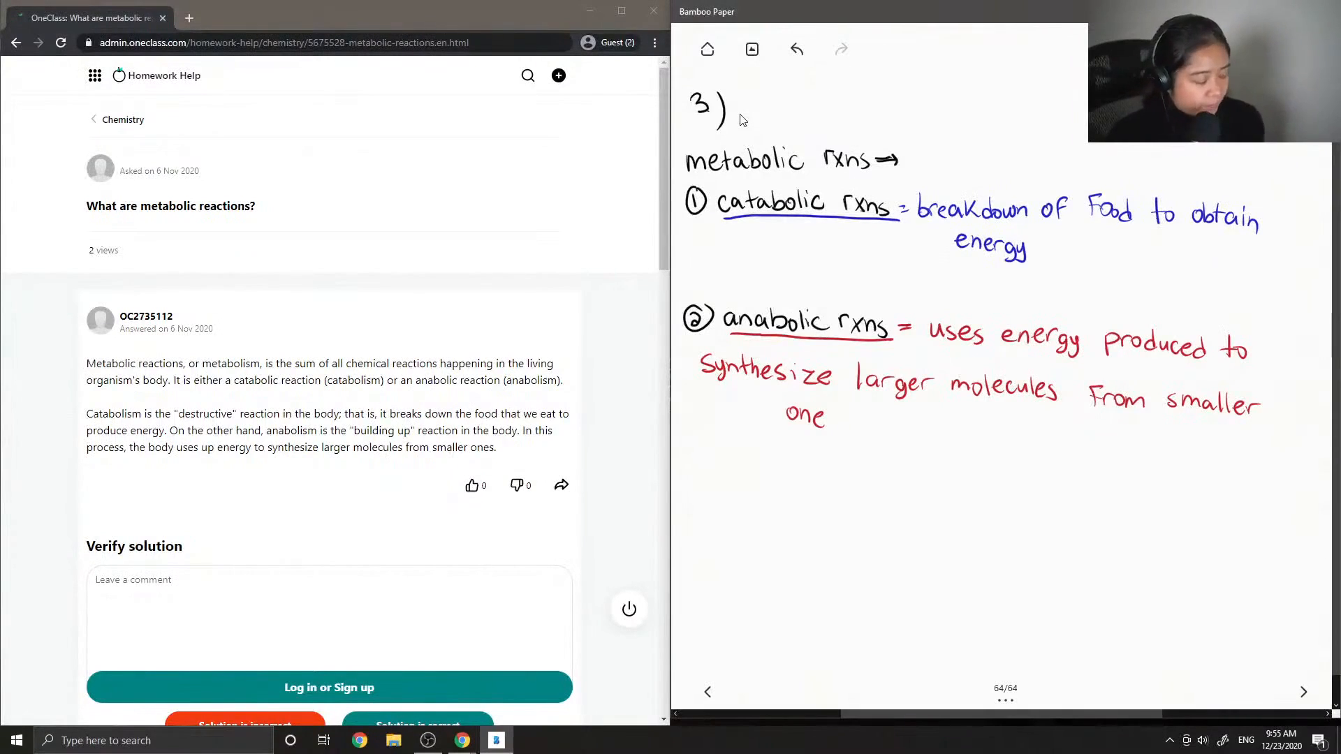
Step: Handwrite the red example "Ex. Amino acids forming proteins" beneath the anabolic definition
left_click_drag(697, 452, 718, 453)
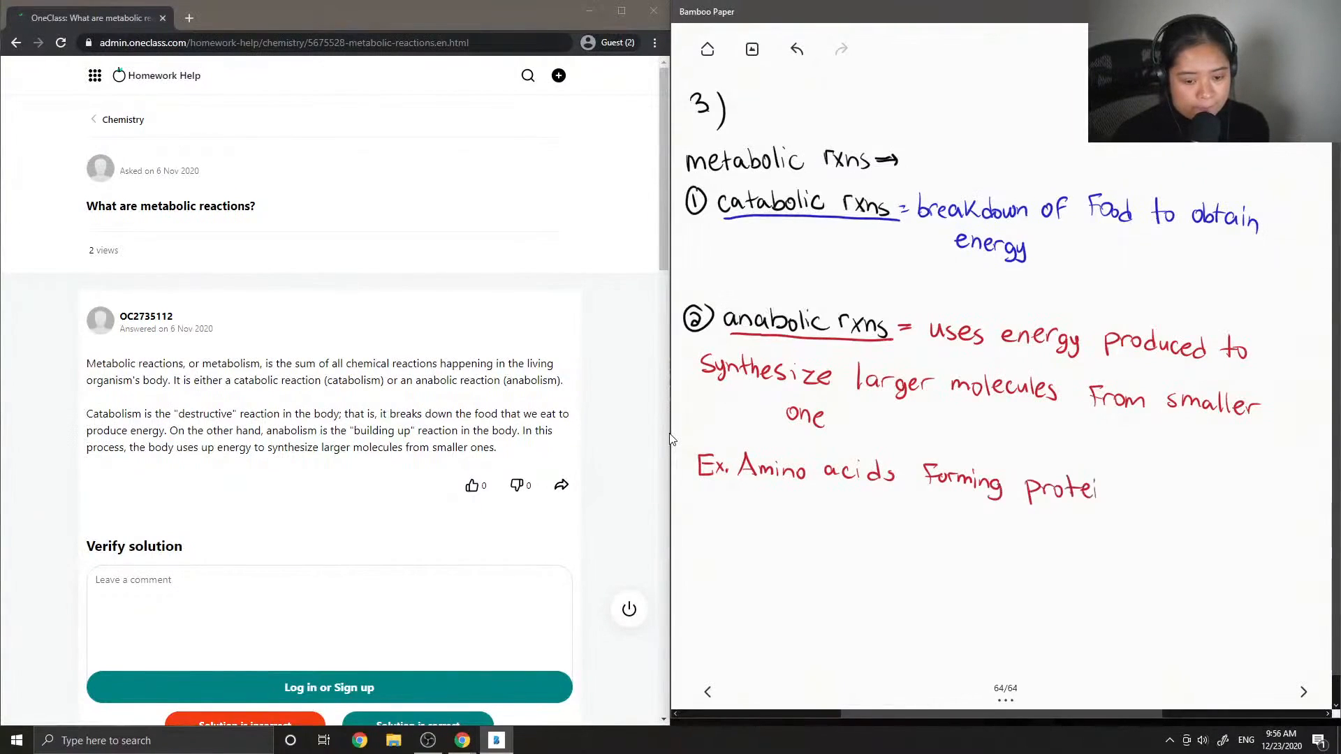
type("ns")
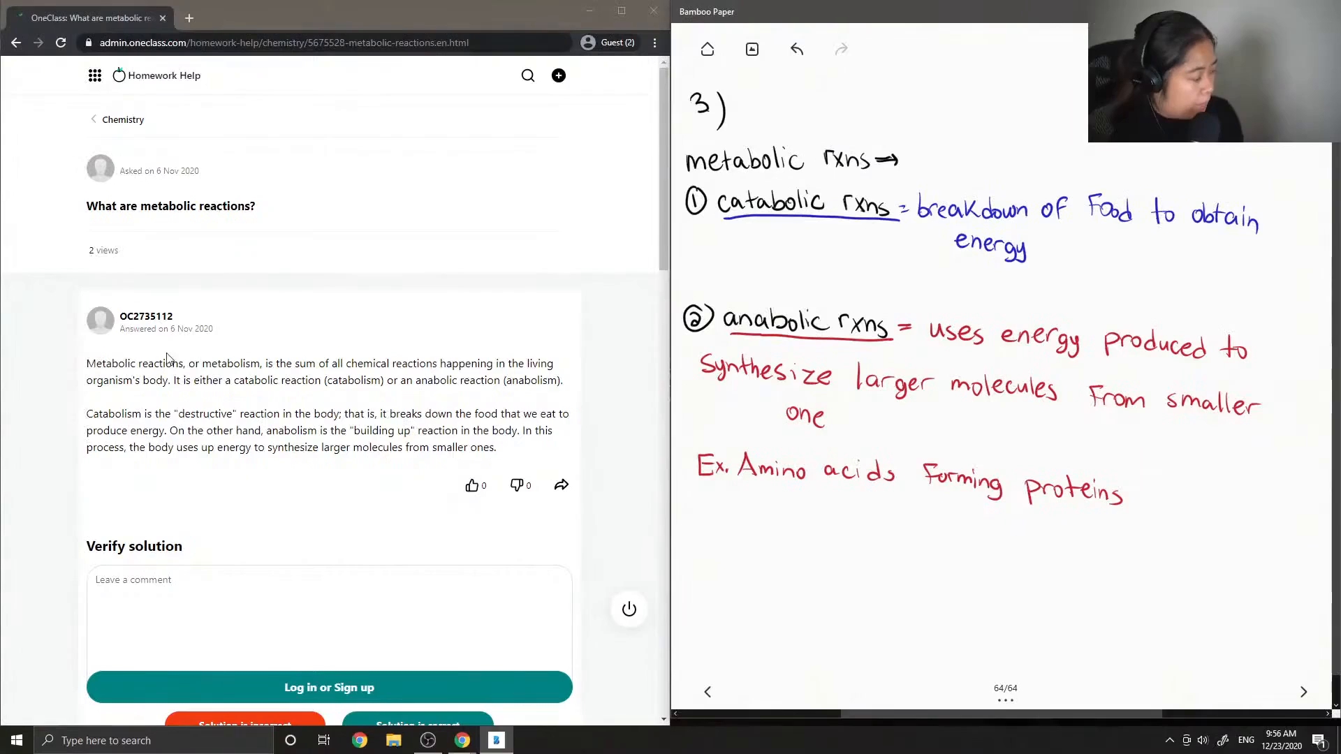
Step: Scroll to Verify solution and start the comment "This solution" in the Leave a comment box
scroll("down", 3)
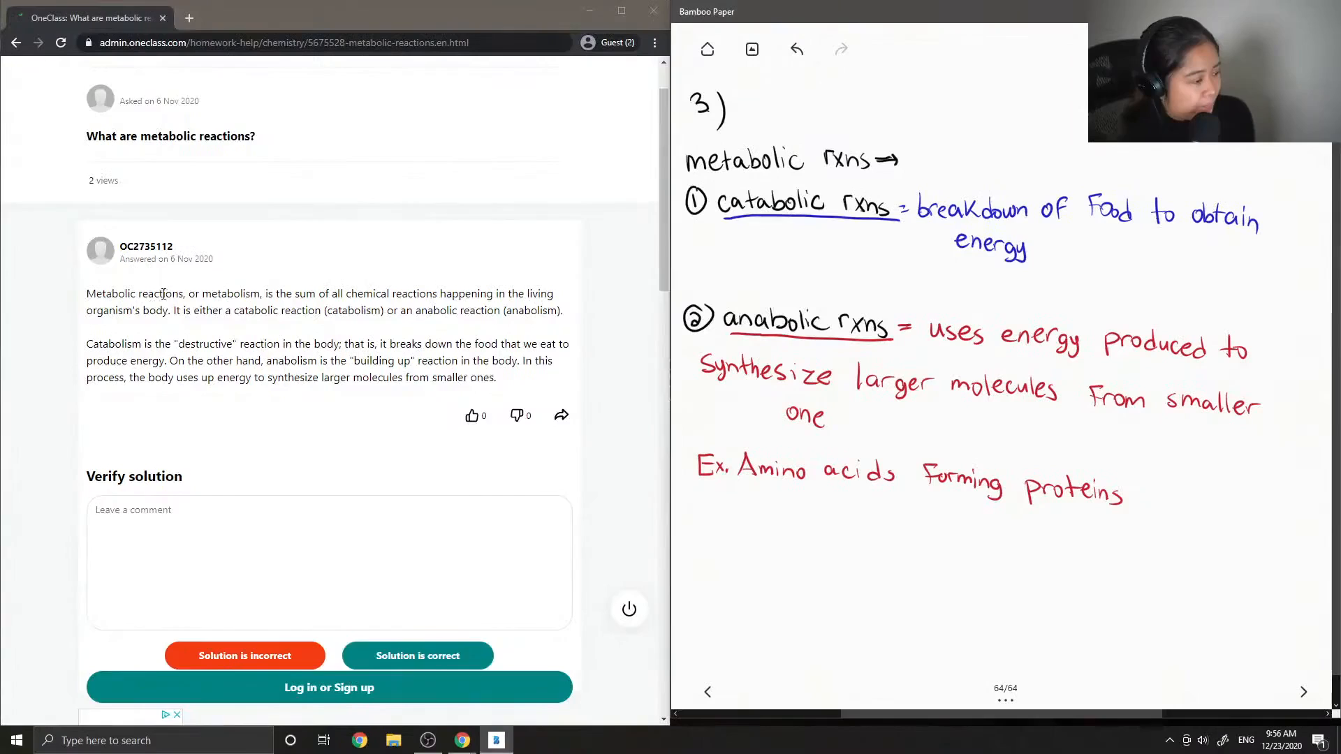
scroll("down", 3)
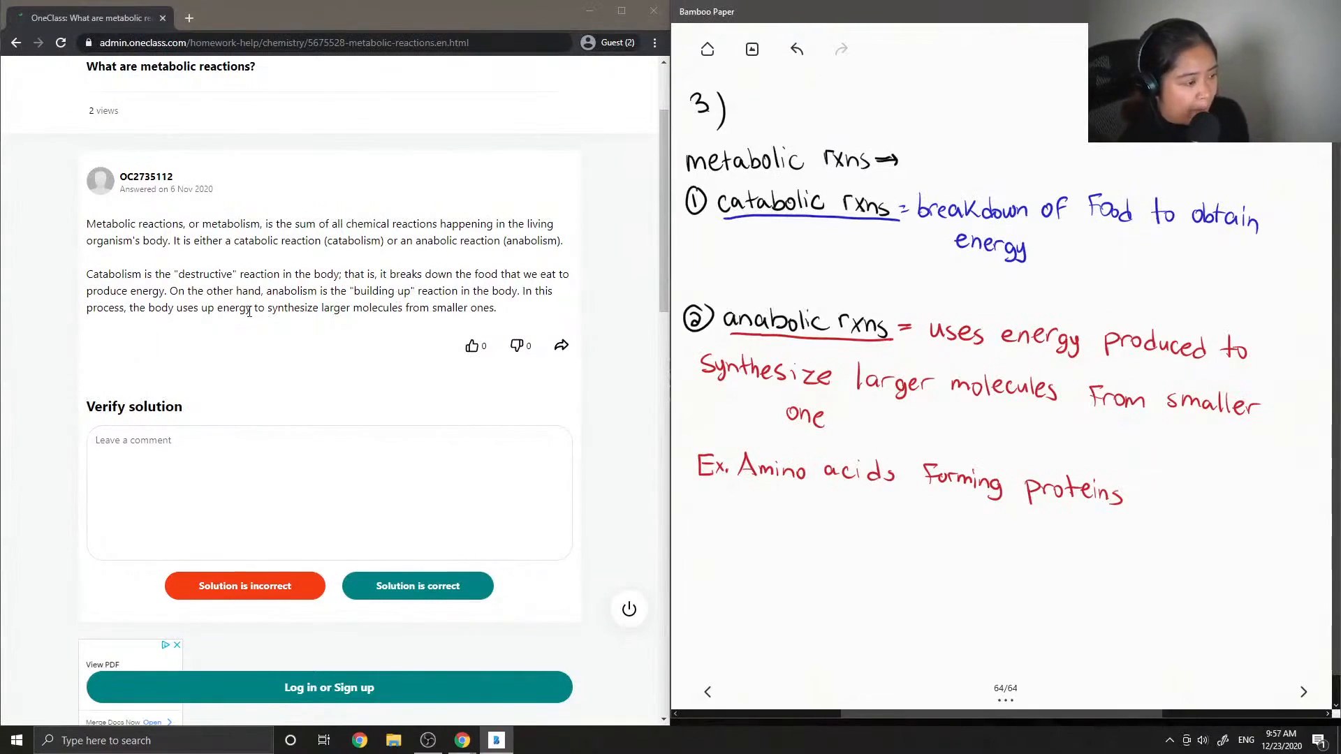
scroll("down", 3)
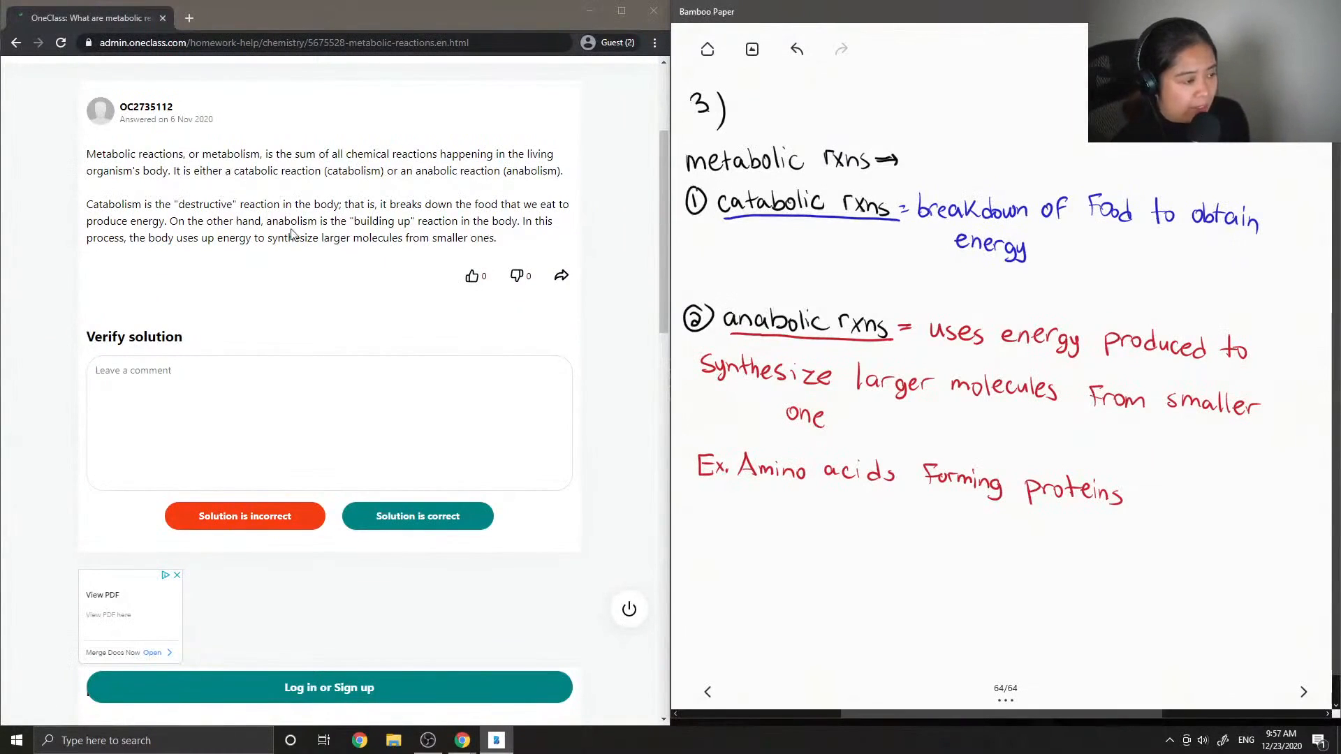
double_click(281, 220)
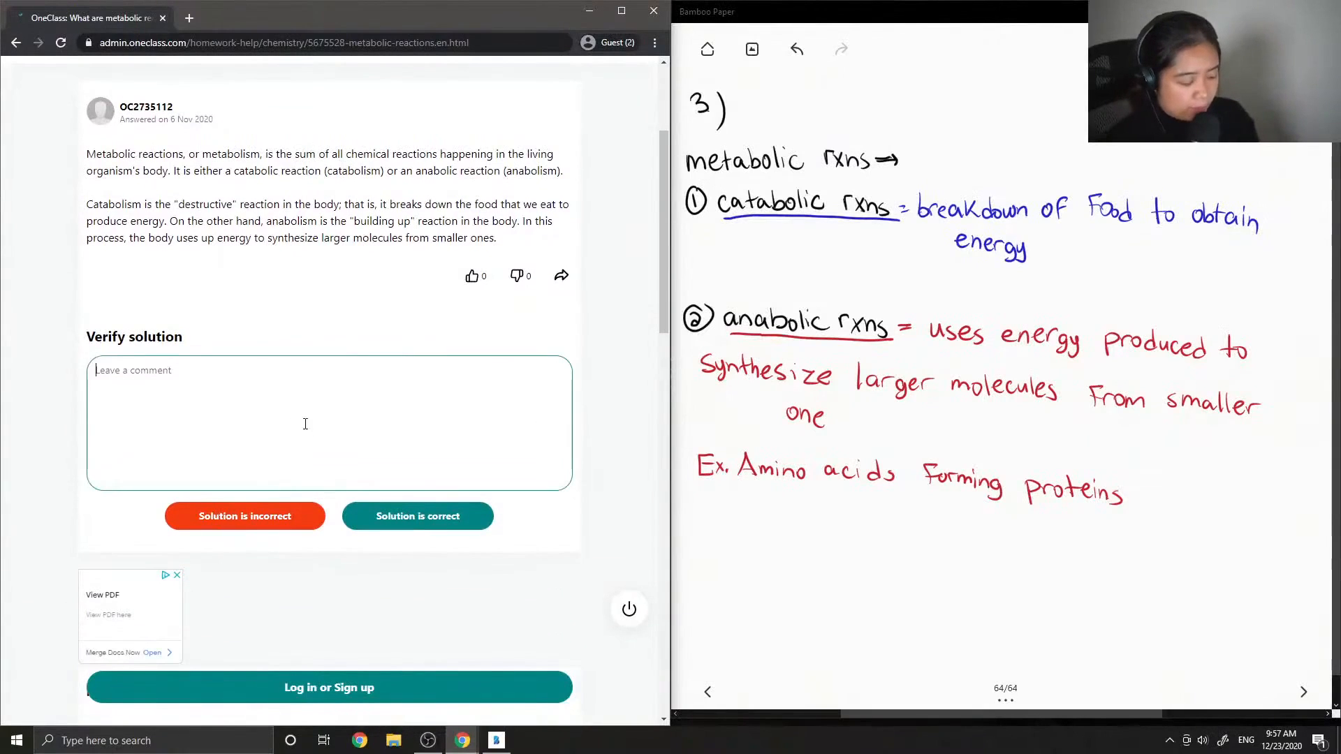
type("This solution")
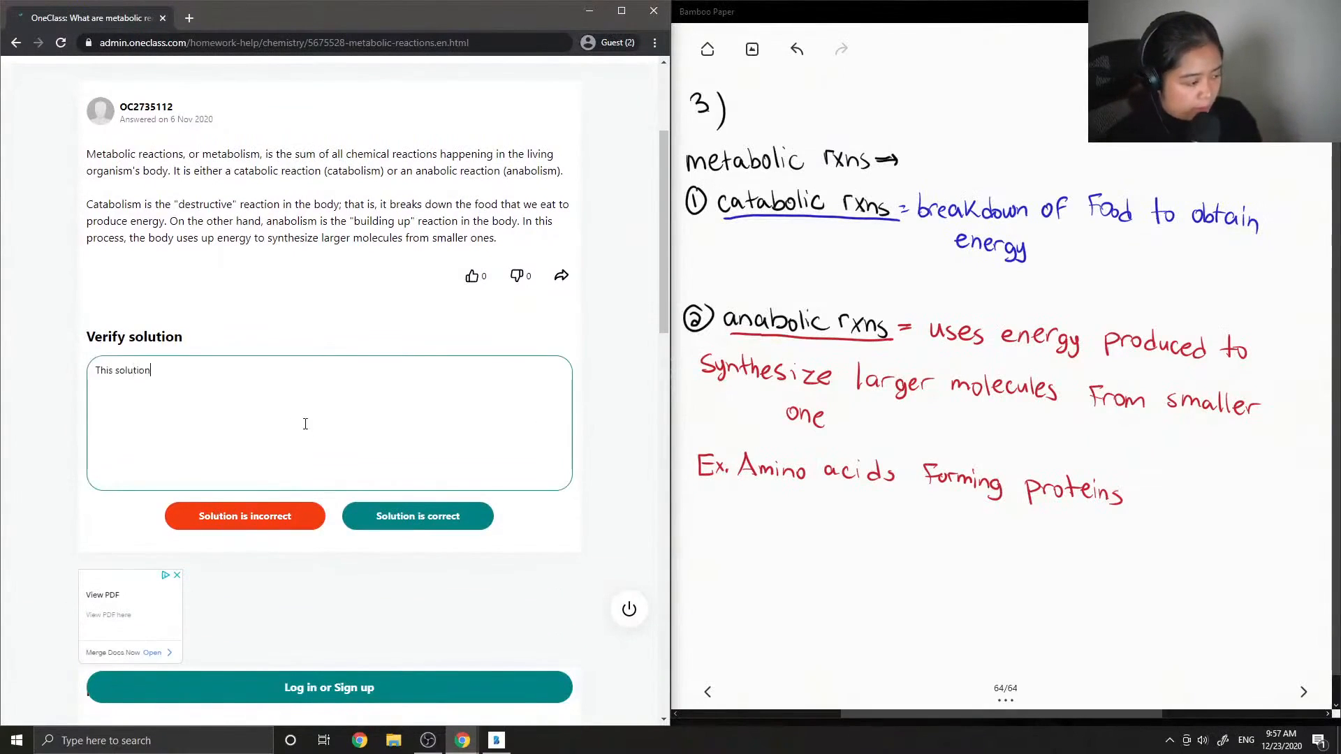